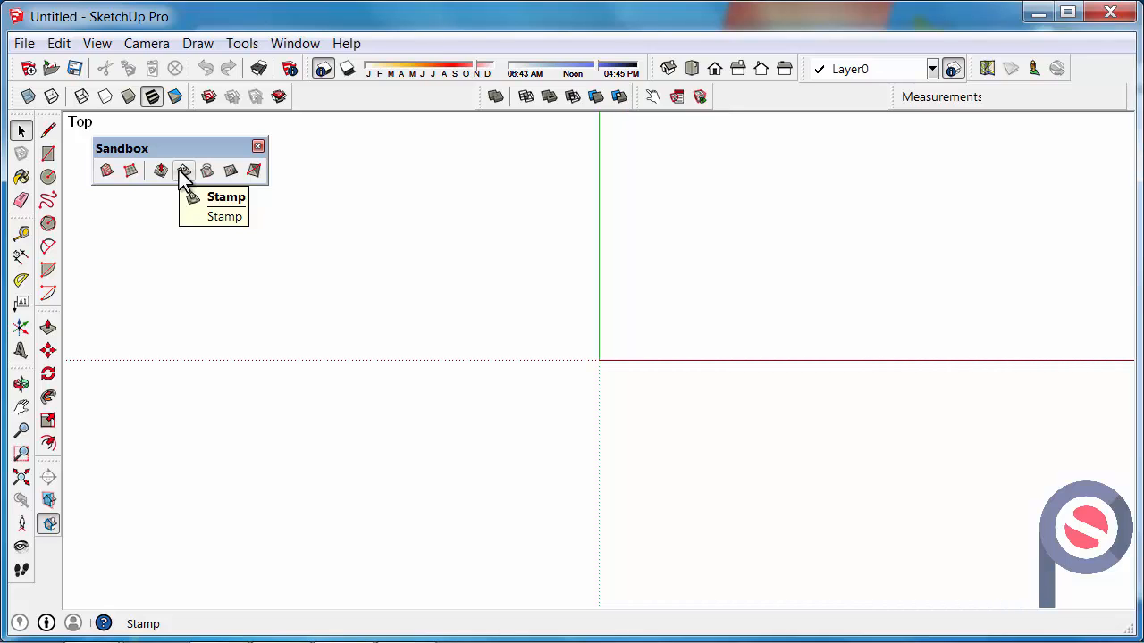
- Glance at the view options and leave them unchanged
{"action": "left_click", "coordinate": [96, 43]}
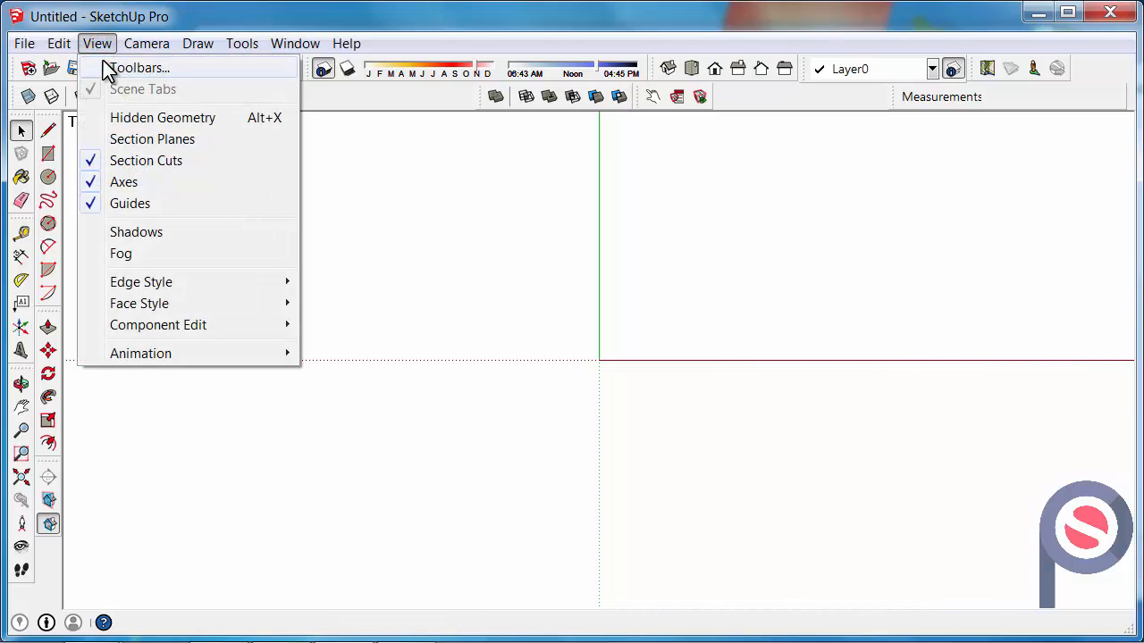
{"action": "left_click", "coordinate": [196, 43]}
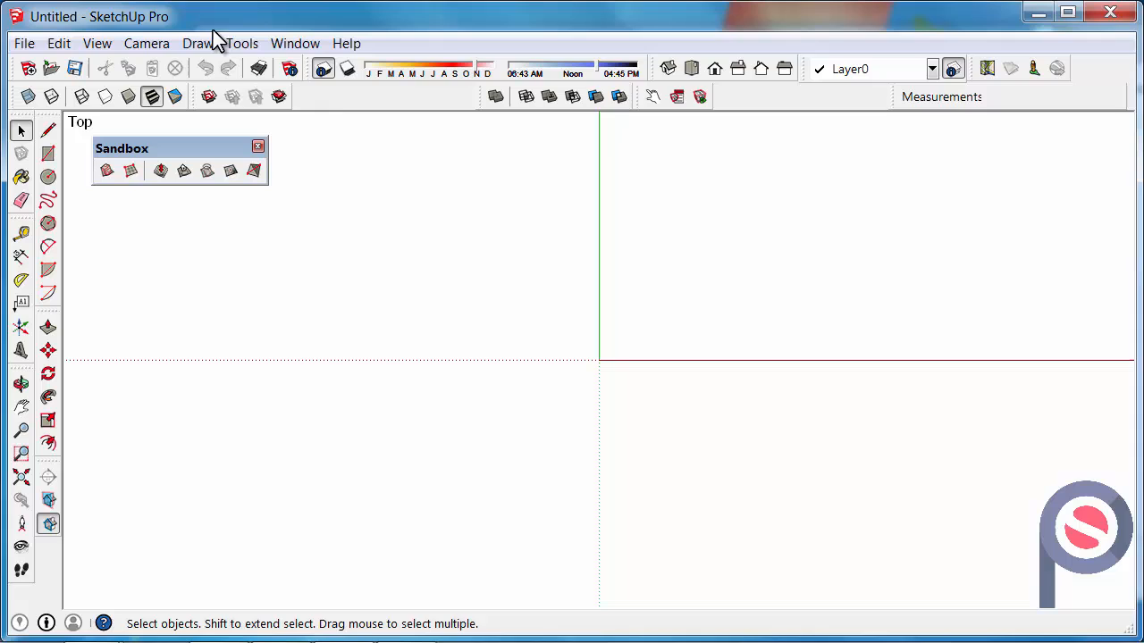
{"action": "mouse_move", "coordinate": [594, 165]}
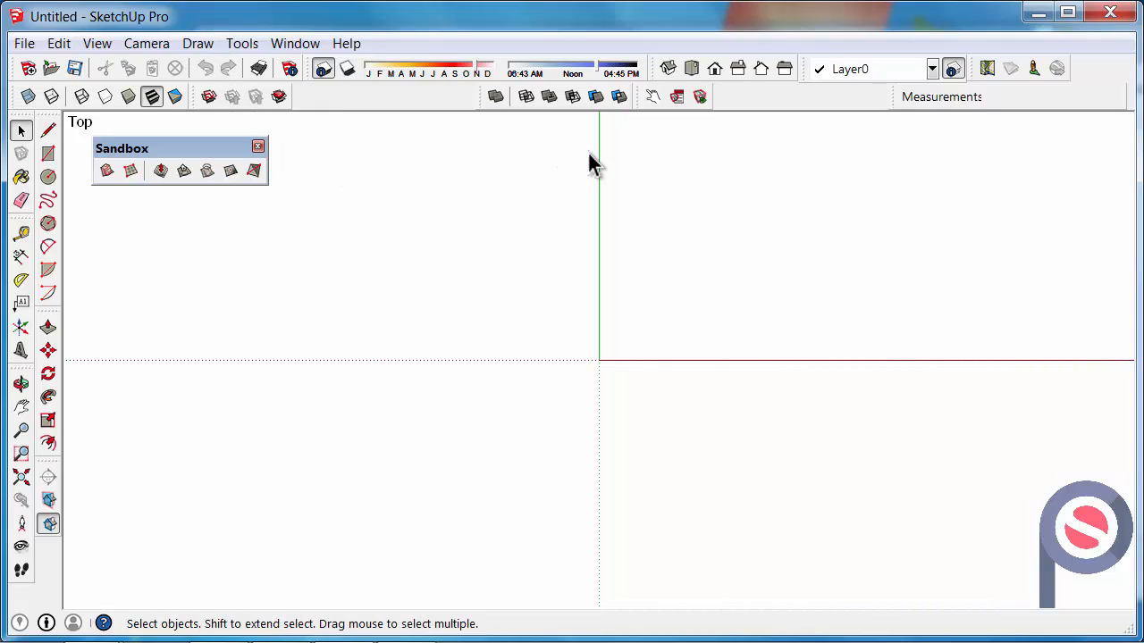
{"action": "mouse_move", "coordinate": [697, 330]}
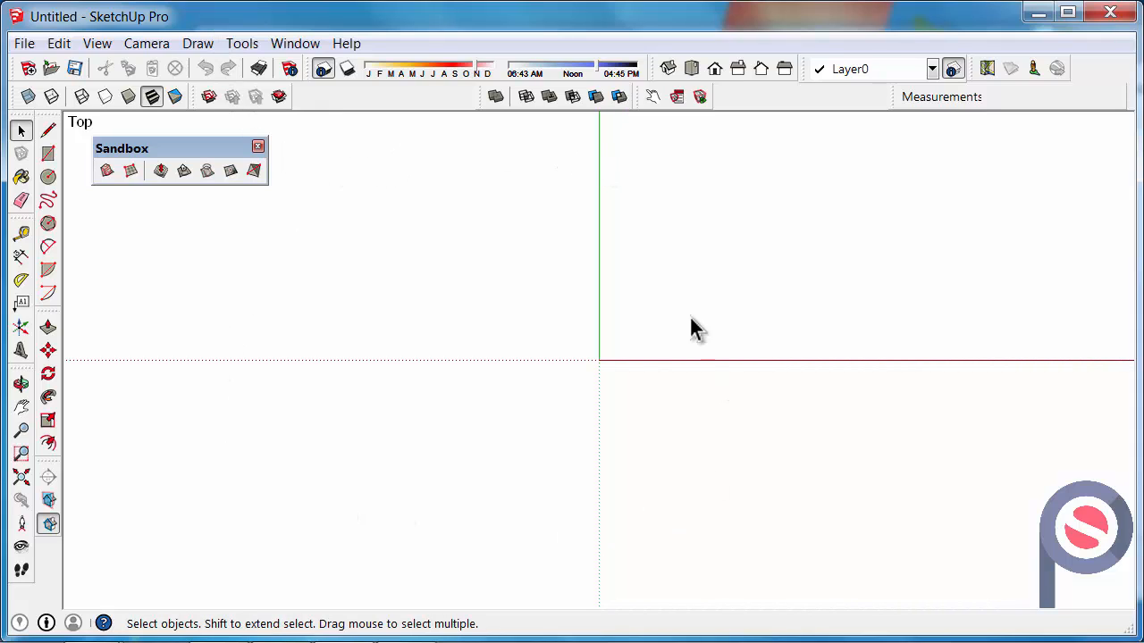
{"action": "mouse_move", "coordinate": [384, 318]}
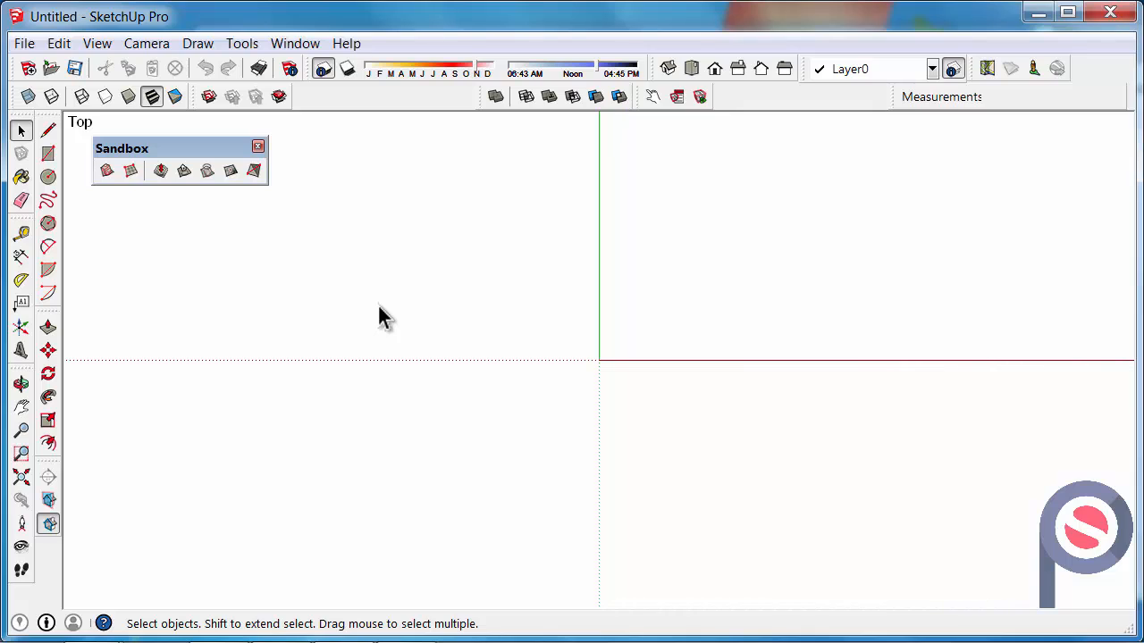
{"action": "mouse_move", "coordinate": [295, 318]}
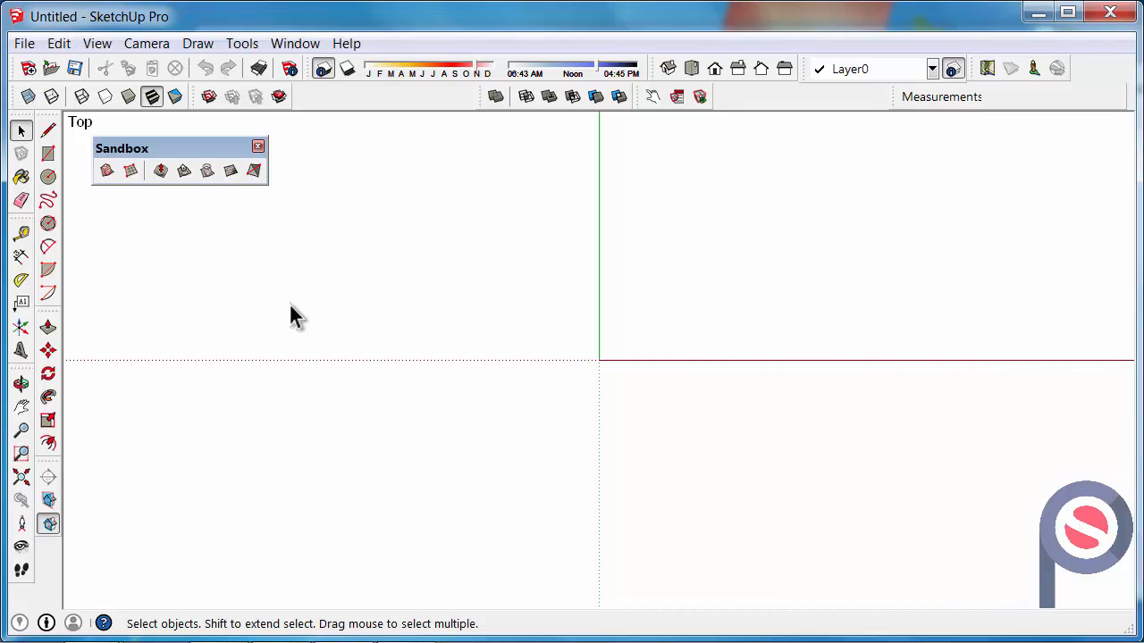
- Open the Stamp_Tool.skp model from the File menu's Open dialog
{"action": "left_click", "coordinate": [25, 43]}
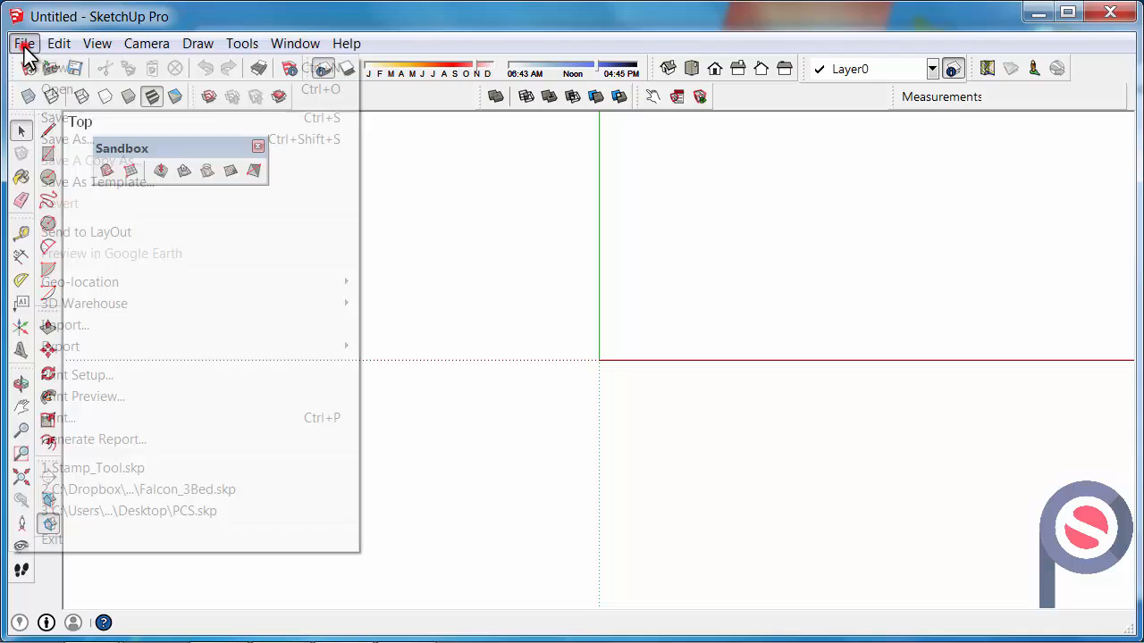
{"action": "left_click", "coordinate": [58, 89]}
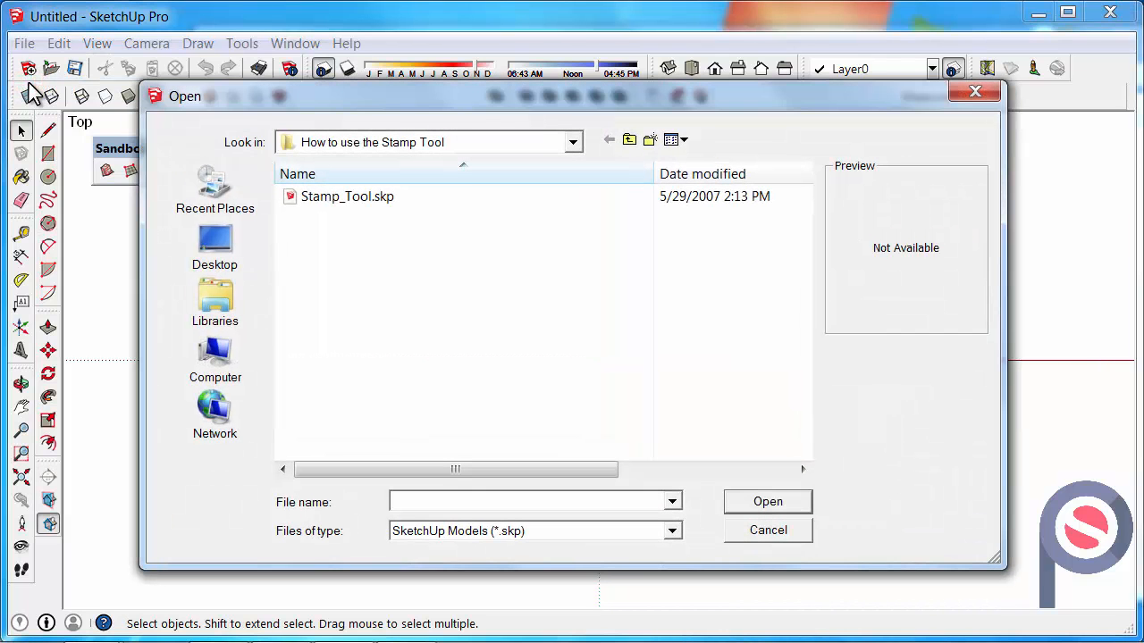
{"action": "left_click", "coordinate": [346, 195]}
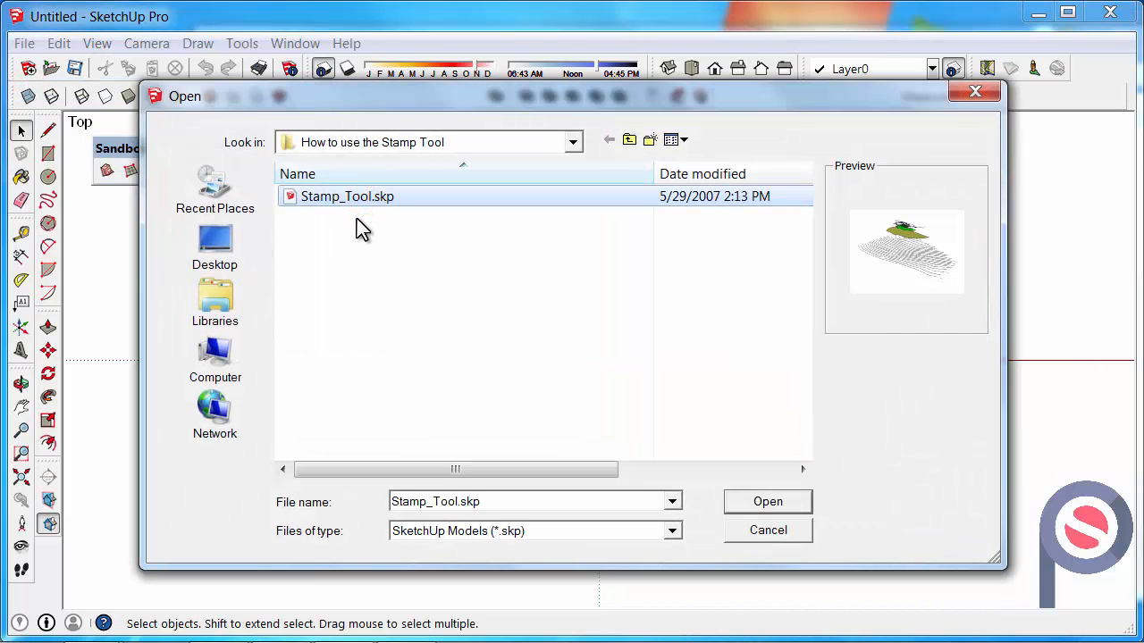
{"action": "left_click", "coordinate": [767, 500]}
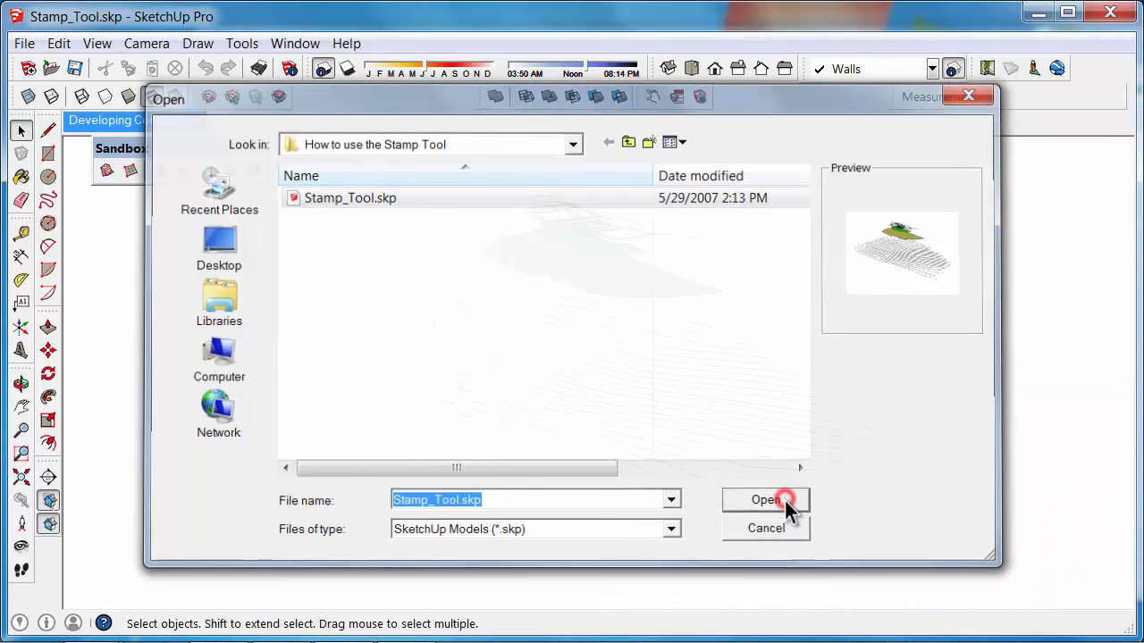
{"action": "left_click", "coordinate": [765, 500]}
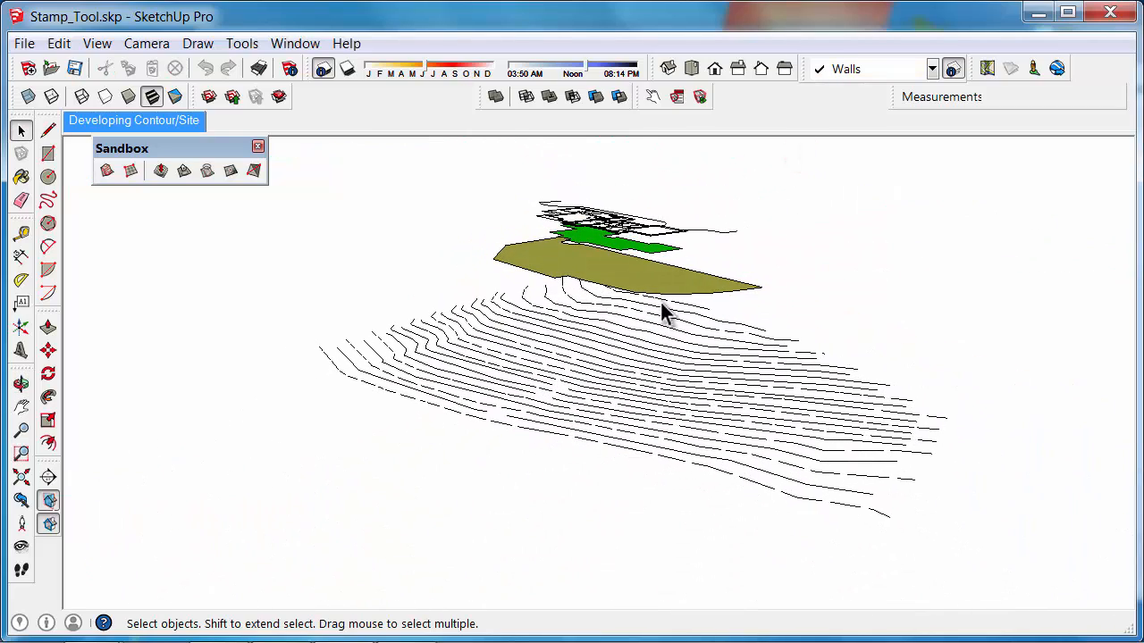
- Select all the contour lines via the right-click context menu
{"action": "right_click", "coordinate": [658, 286]}
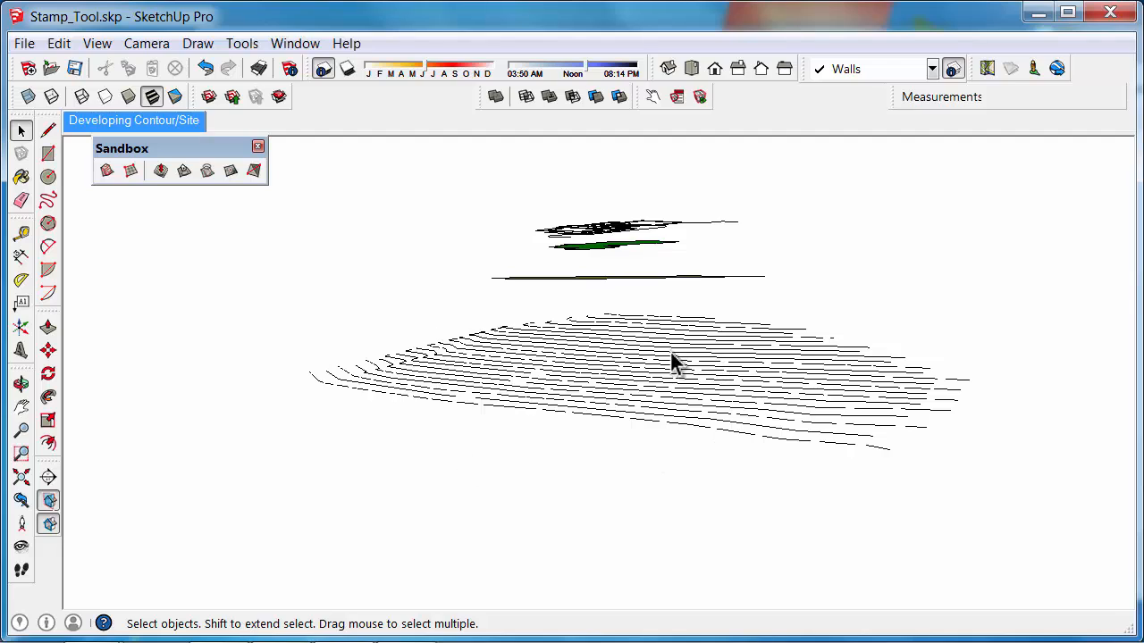
{"action": "mouse_move", "coordinate": [974, 365]}
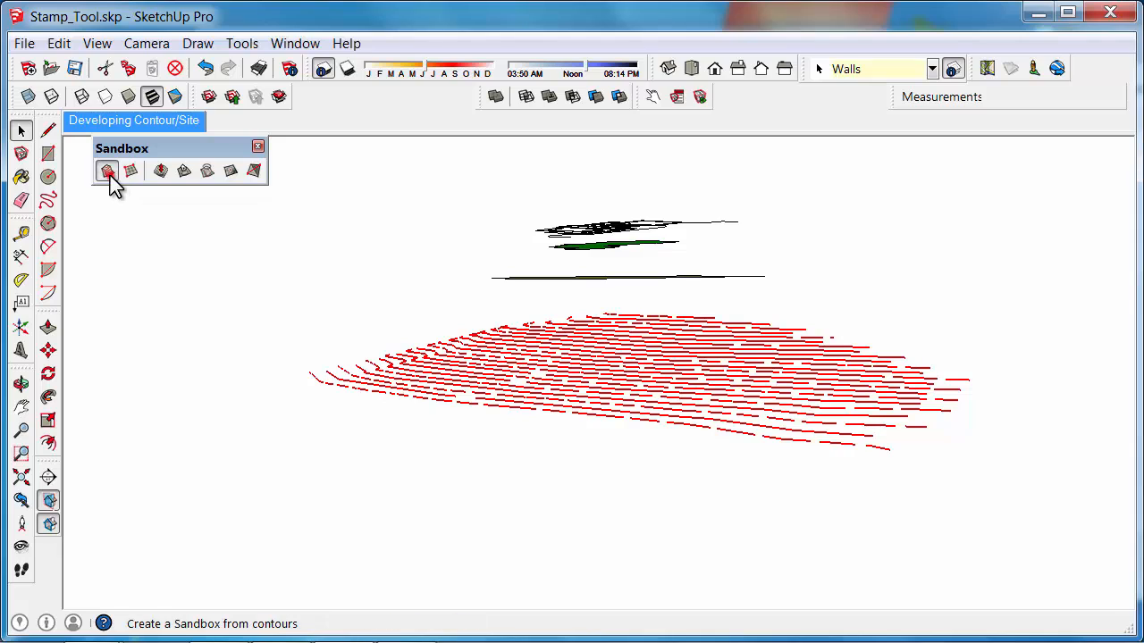
- Generate a terrain mesh From Contours, then select and erase the original contour lines
{"action": "left_click", "coordinate": [107, 171]}
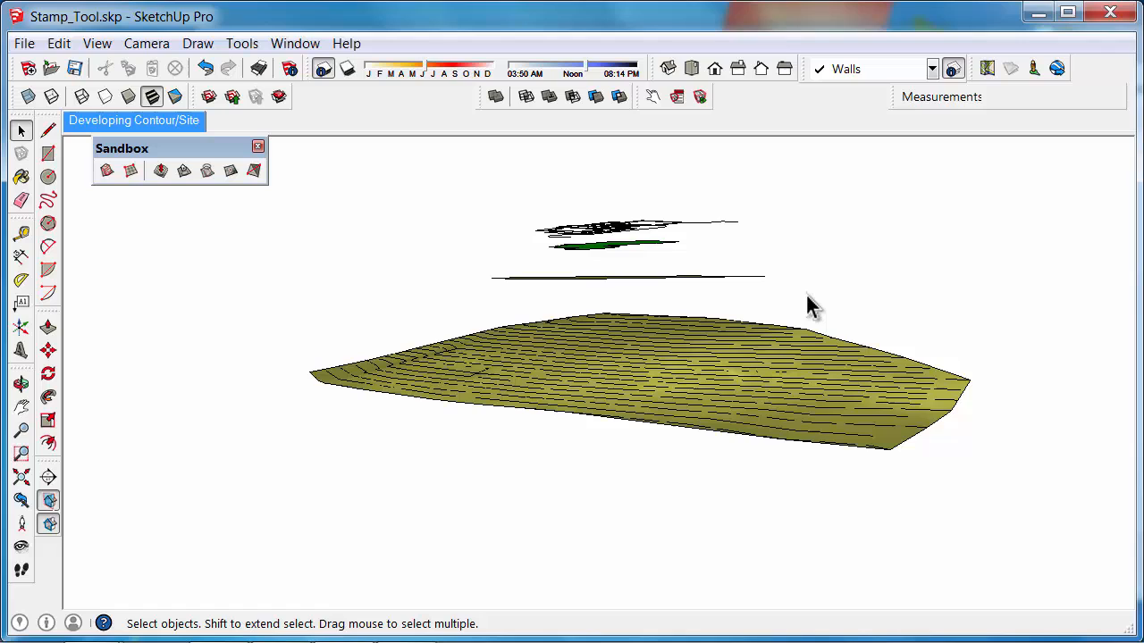
{"action": "mouse_move", "coordinate": [730, 326]}
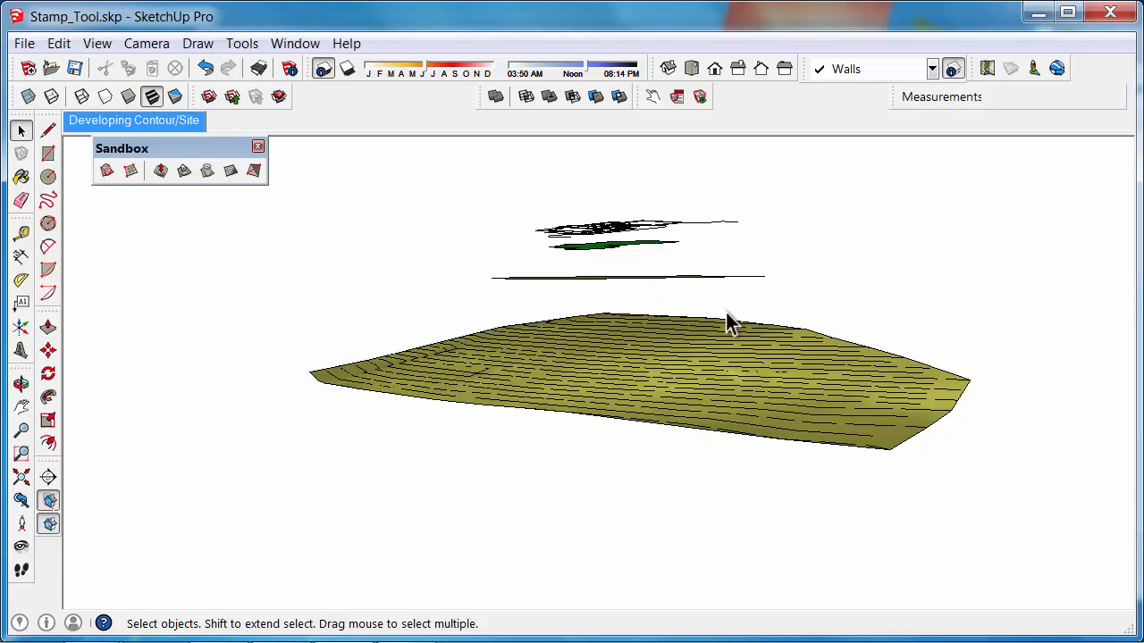
{"action": "mouse_move", "coordinate": [724, 325]}
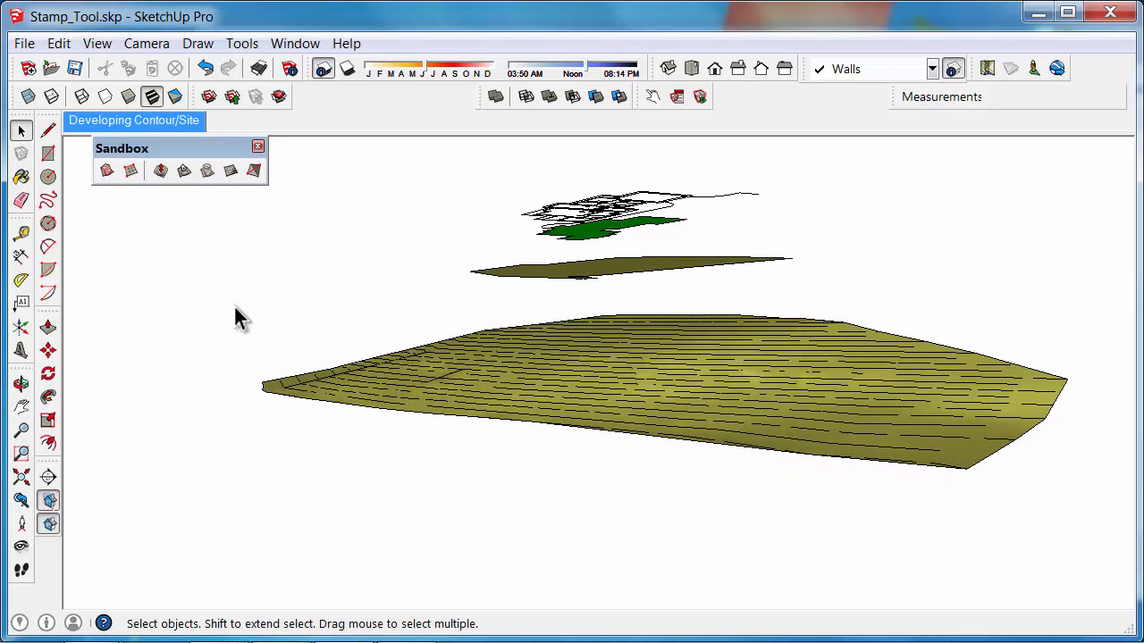
{"action": "left_click_drag", "start_coordinate": [242, 318], "coordinate": [771, 458]}
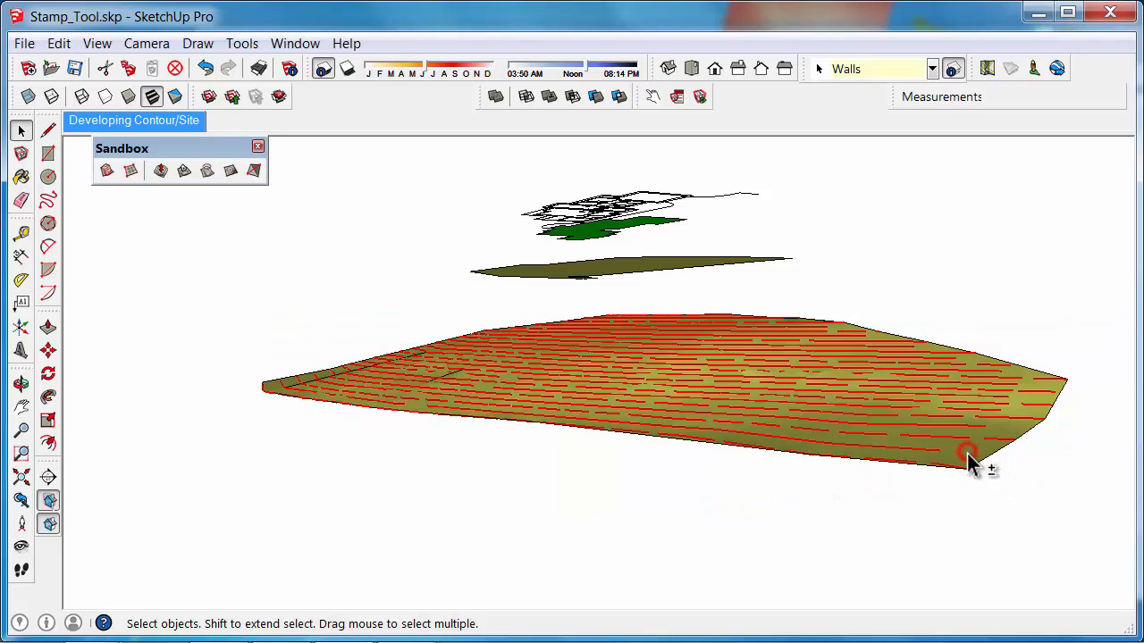
{"action": "mouse_move", "coordinate": [198, 362]}
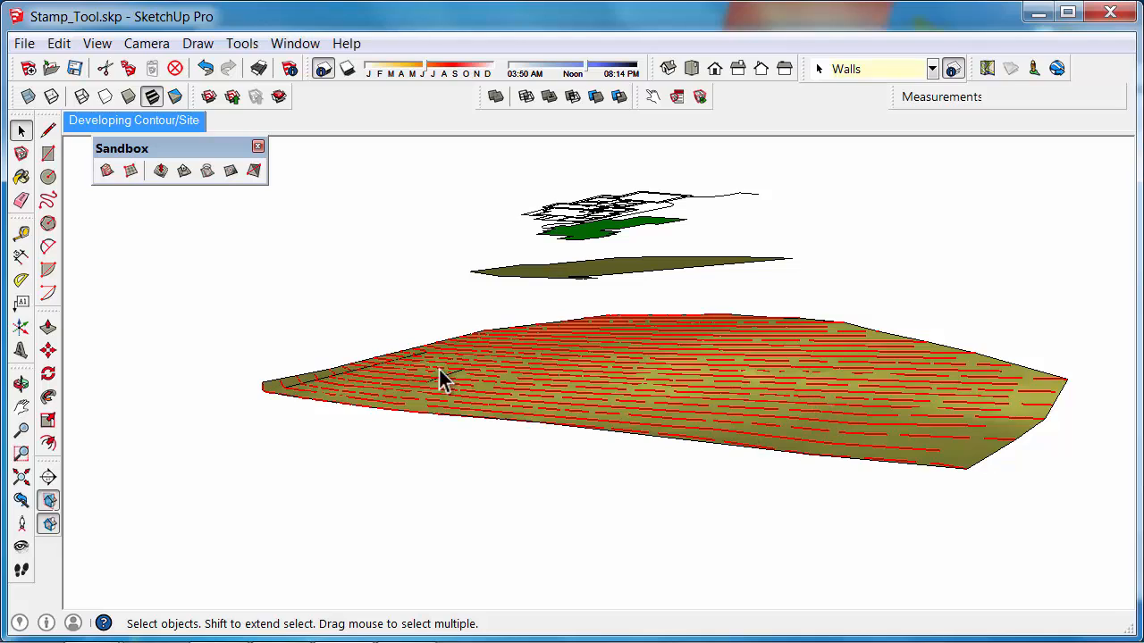
{"action": "mouse_move", "coordinate": [522, 429]}
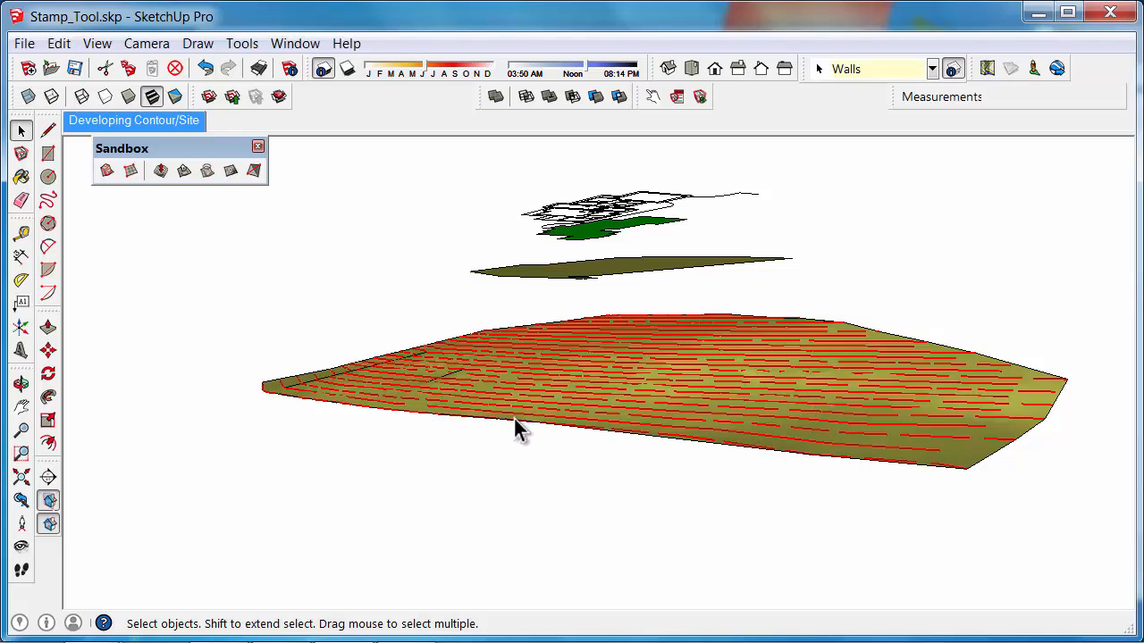
{"action": "mouse_move", "coordinate": [362, 295]}
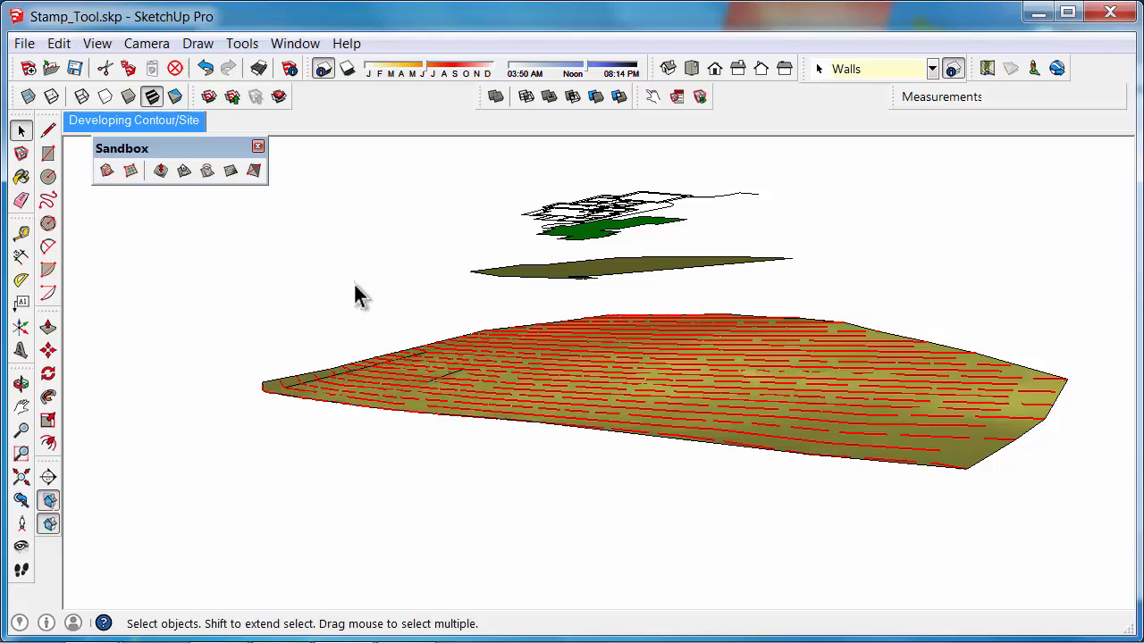
{"action": "mouse_move", "coordinate": [175, 68]}
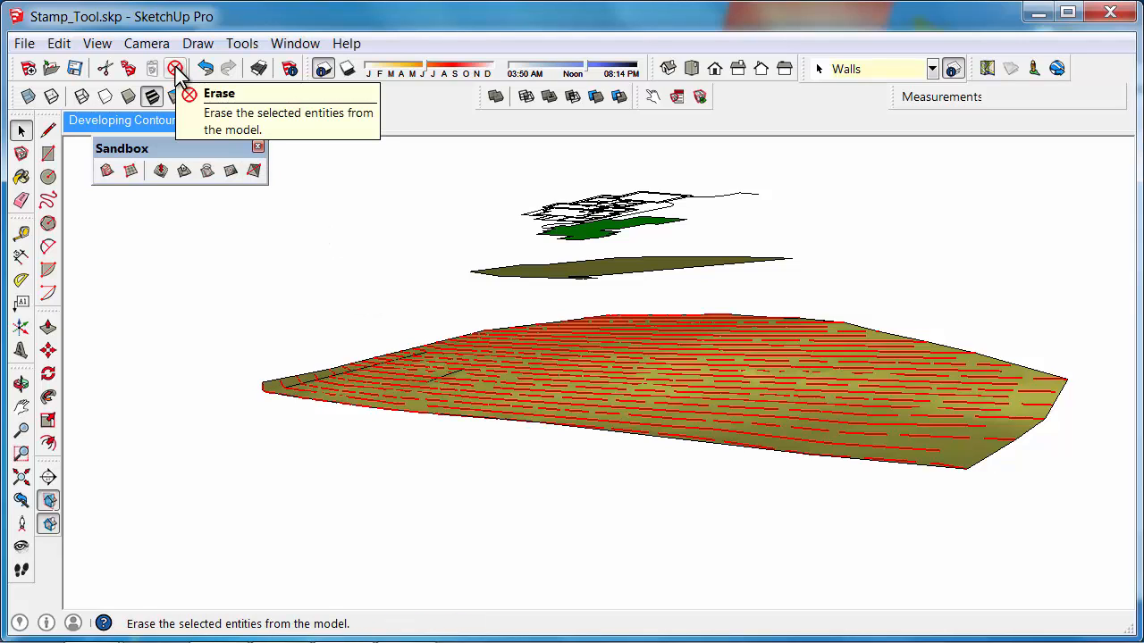
{"action": "left_click", "coordinate": [175, 68]}
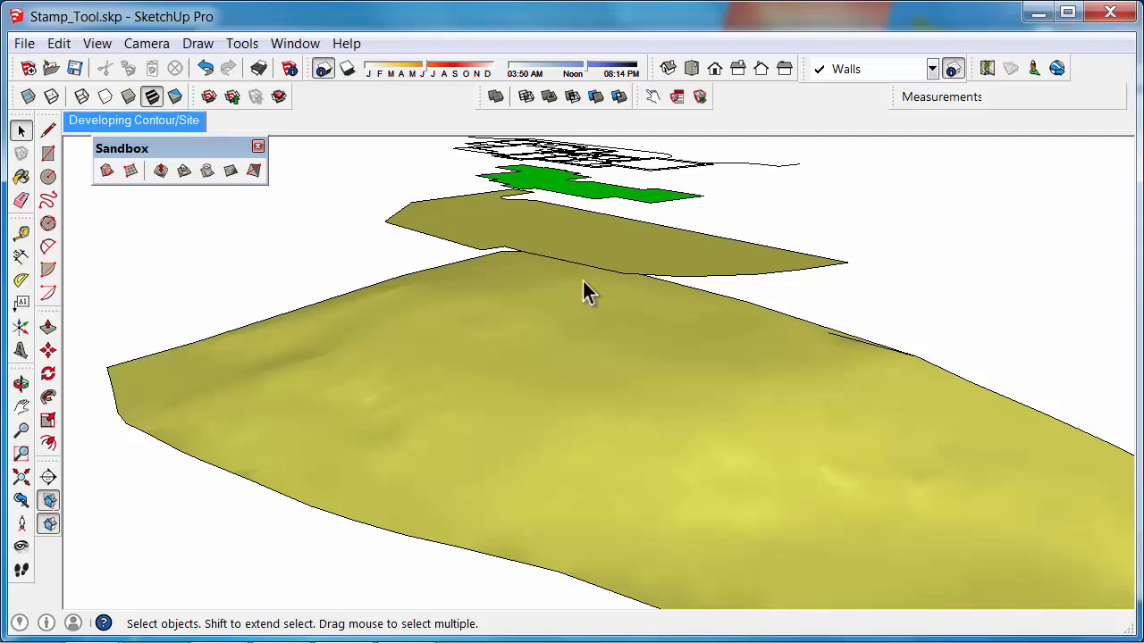
{"action": "mouse_move", "coordinate": [626, 370]}
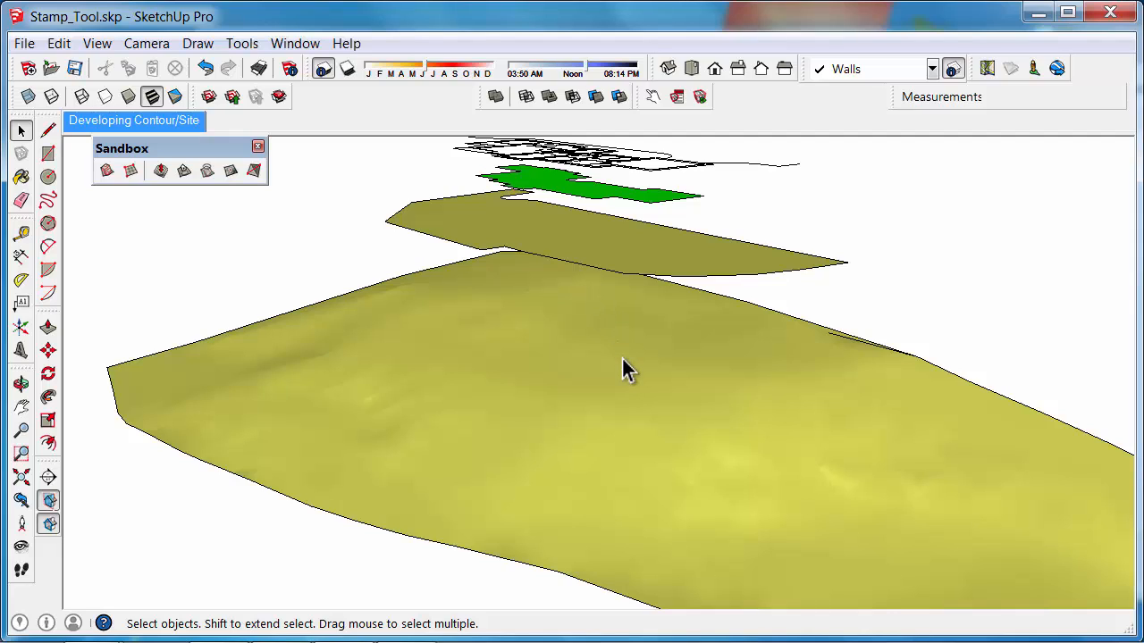
{"action": "mouse_move", "coordinate": [443, 324]}
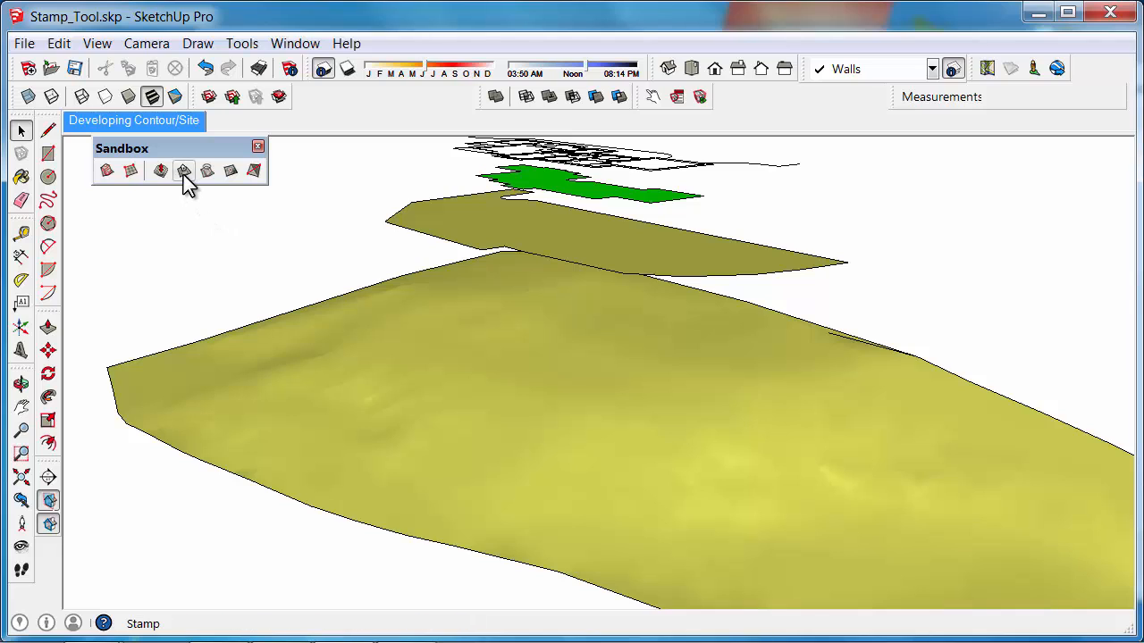
- Stamp the platform face into the terrain mesh with an 800 offset for sloped sides
{"action": "left_click", "coordinate": [182, 171]}
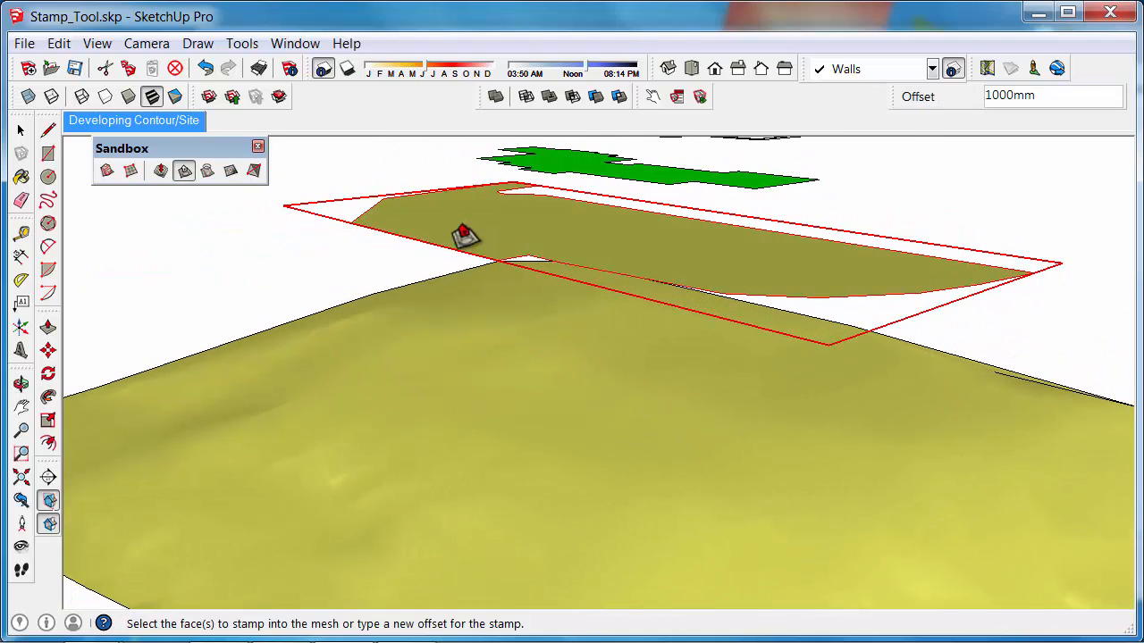
{"action": "left_click", "coordinate": [438, 229]}
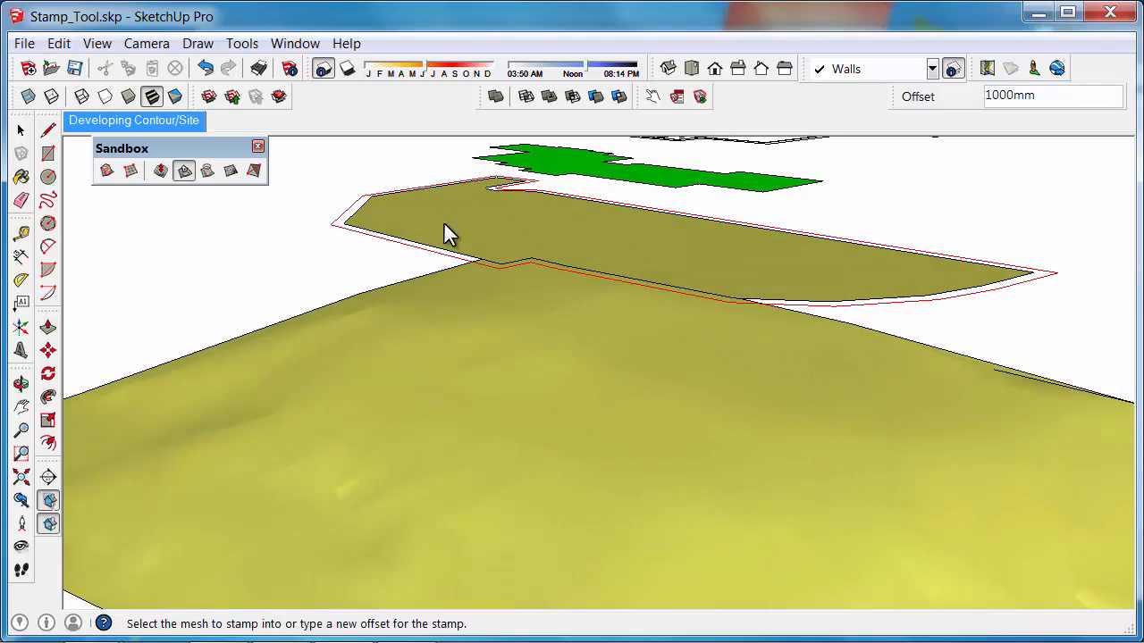
{"action": "mouse_move", "coordinate": [379, 232]}
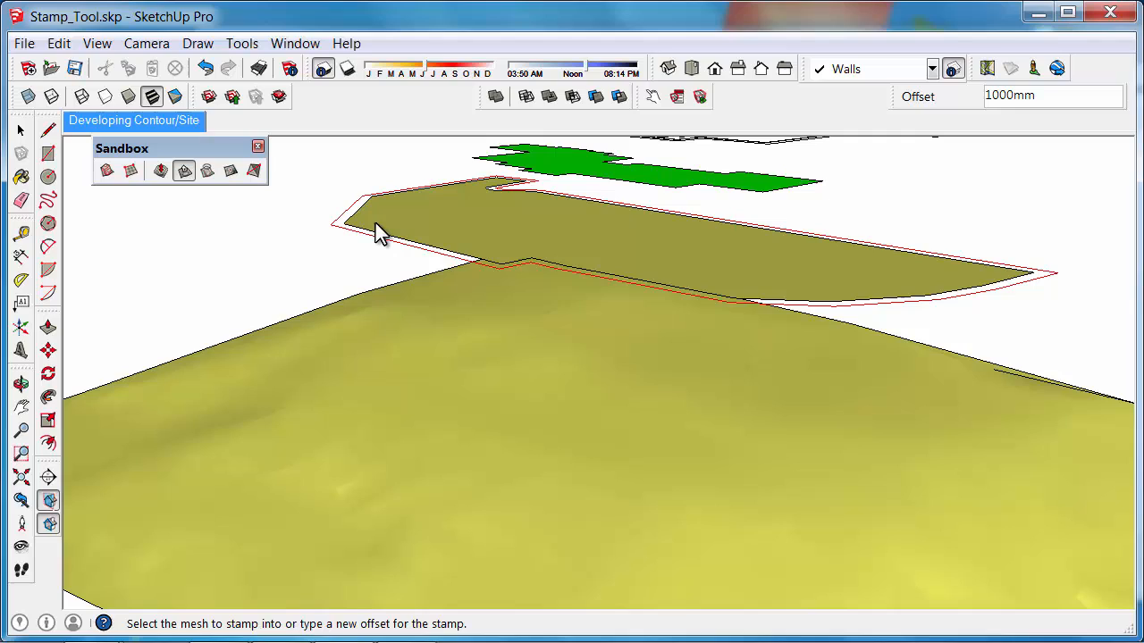
{"action": "mouse_move", "coordinate": [969, 179]}
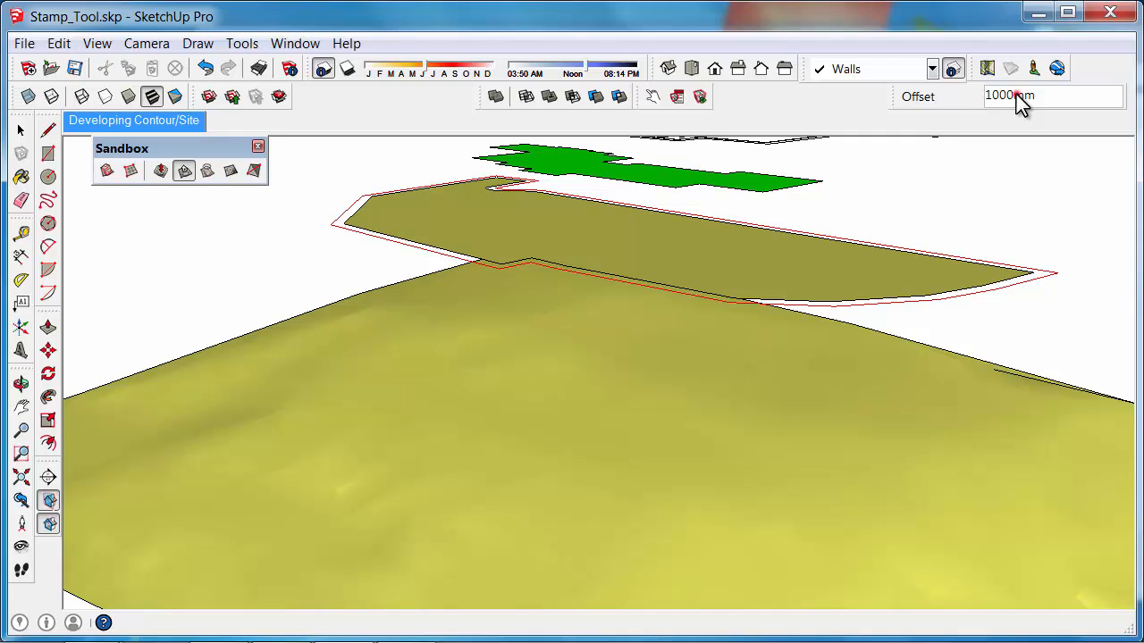
{"action": "type", "text": "1"}
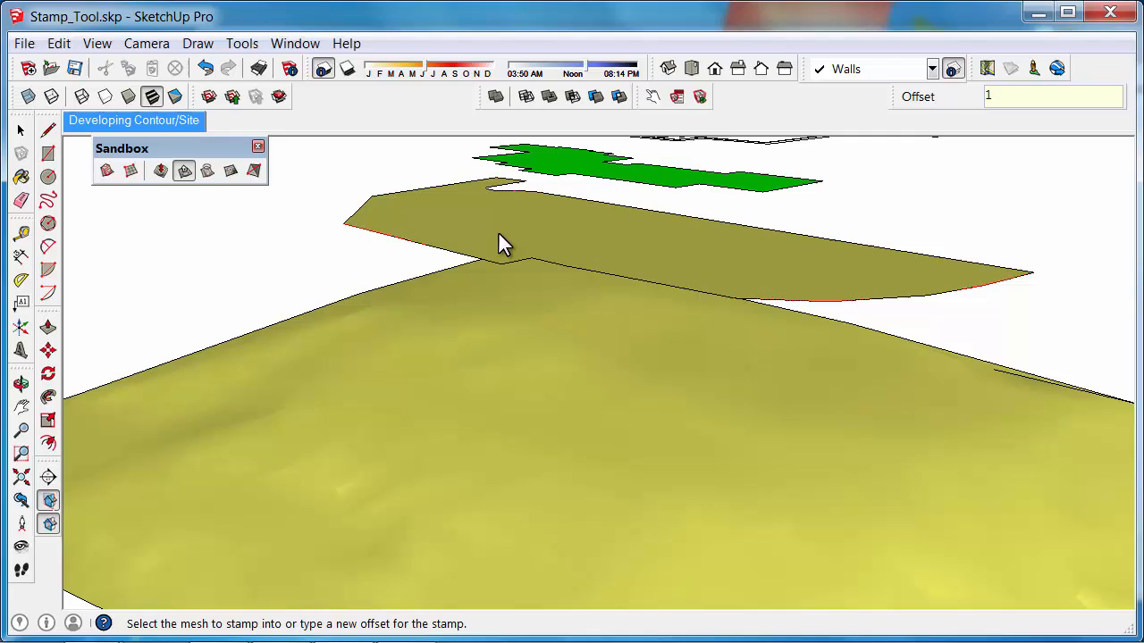
{"action": "type", "text": "1mm"}
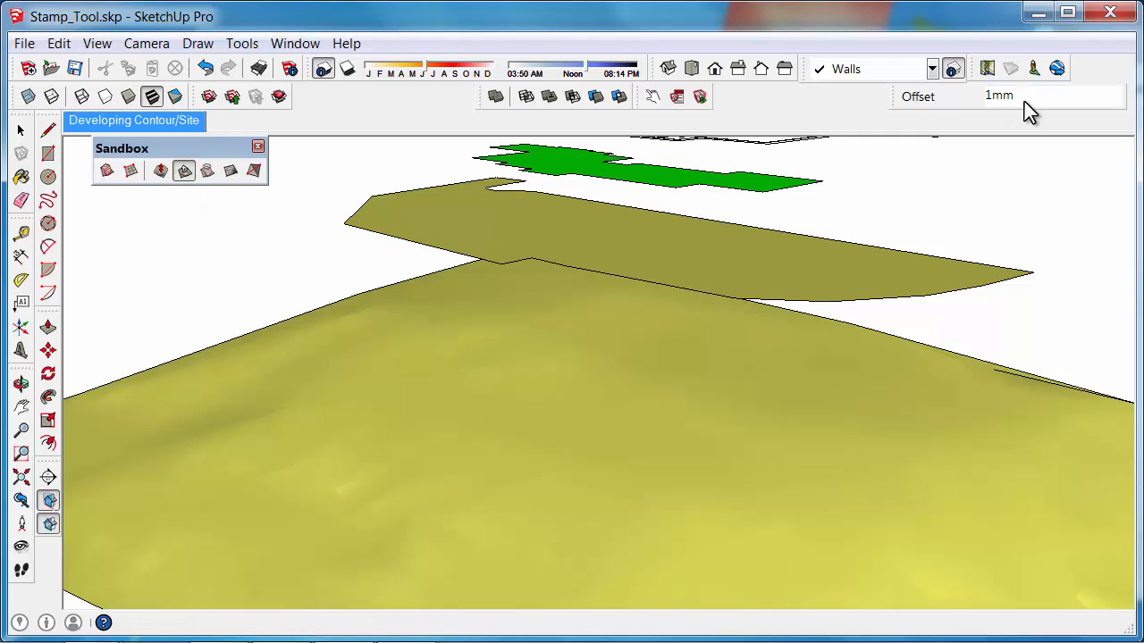
{"action": "type", "text": "8"}
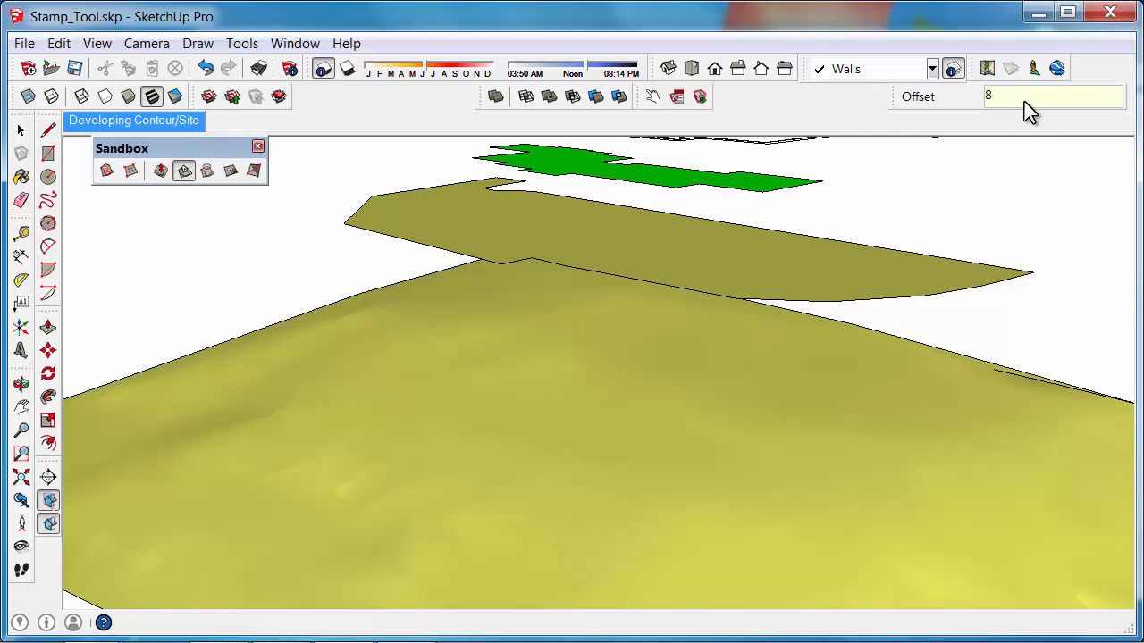
{"action": "type", "text": "800"}
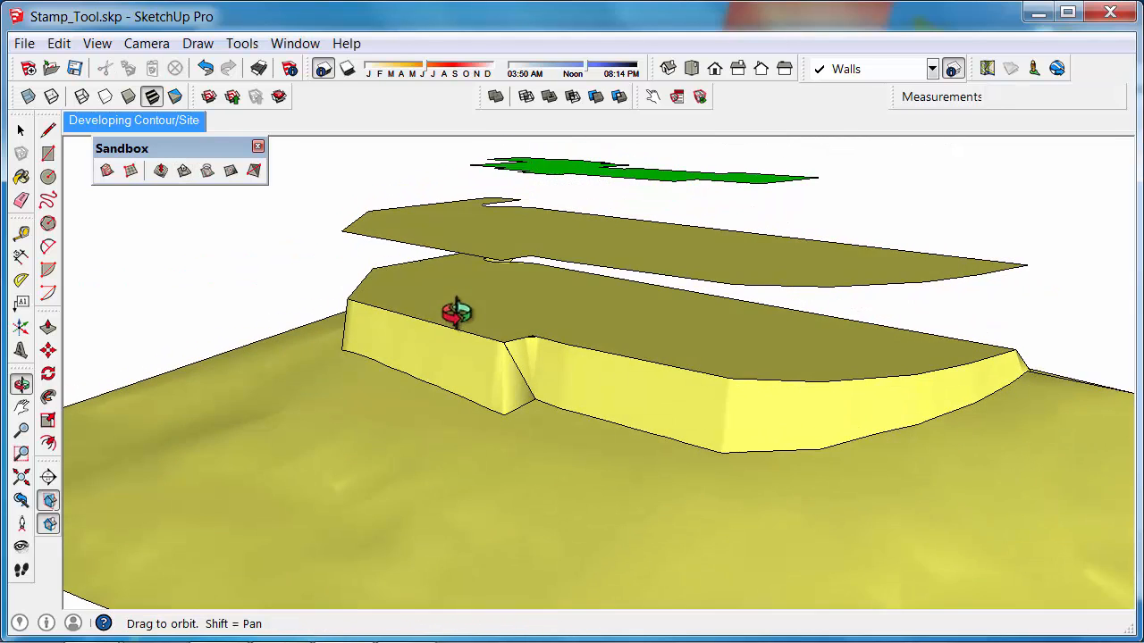
- Lower the stamped platform vertically so the pad cuts into the hillside
{"action": "left_click", "coordinate": [182, 172]}
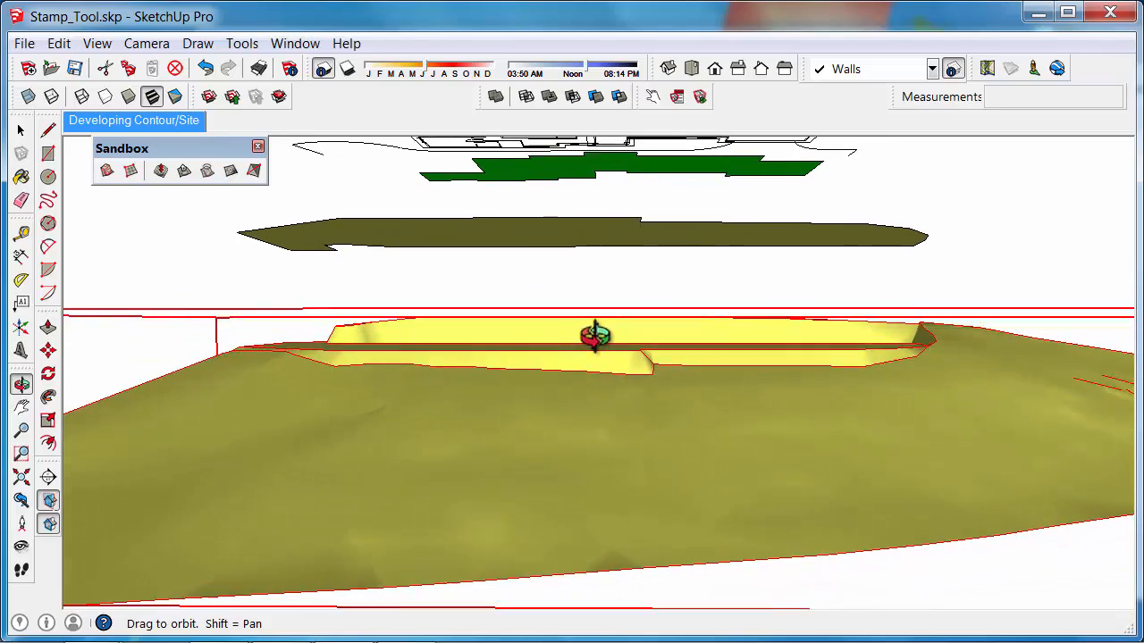
{"action": "left_click_drag", "start_coordinate": [593, 336], "coordinate": [813, 402]}
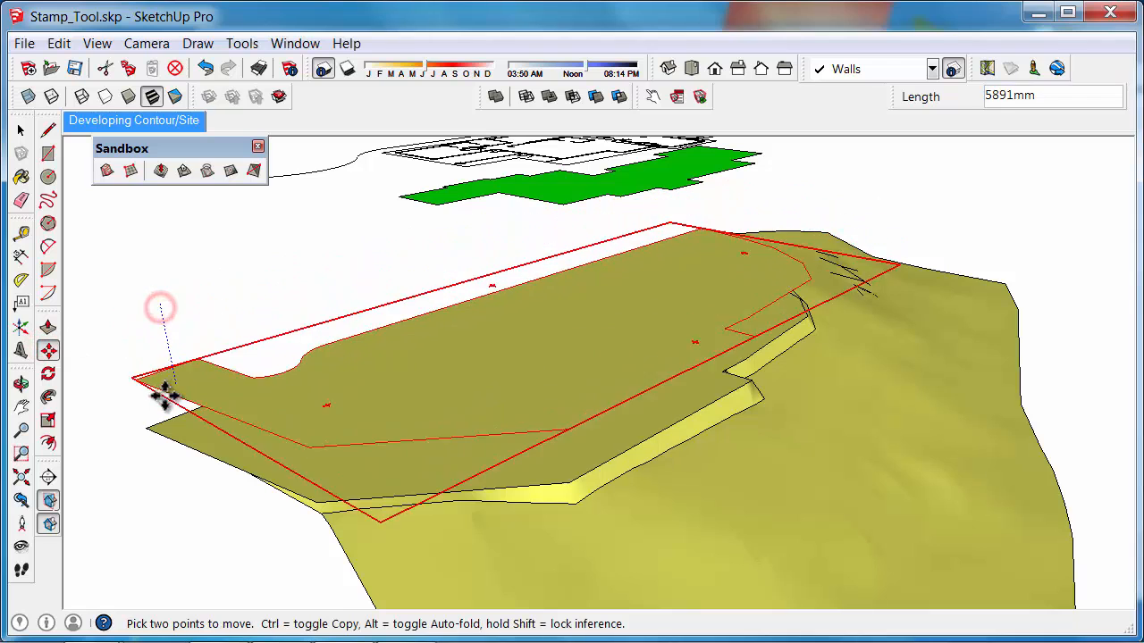
{"action": "left_click_drag", "start_coordinate": [161, 396], "coordinate": [200, 491]}
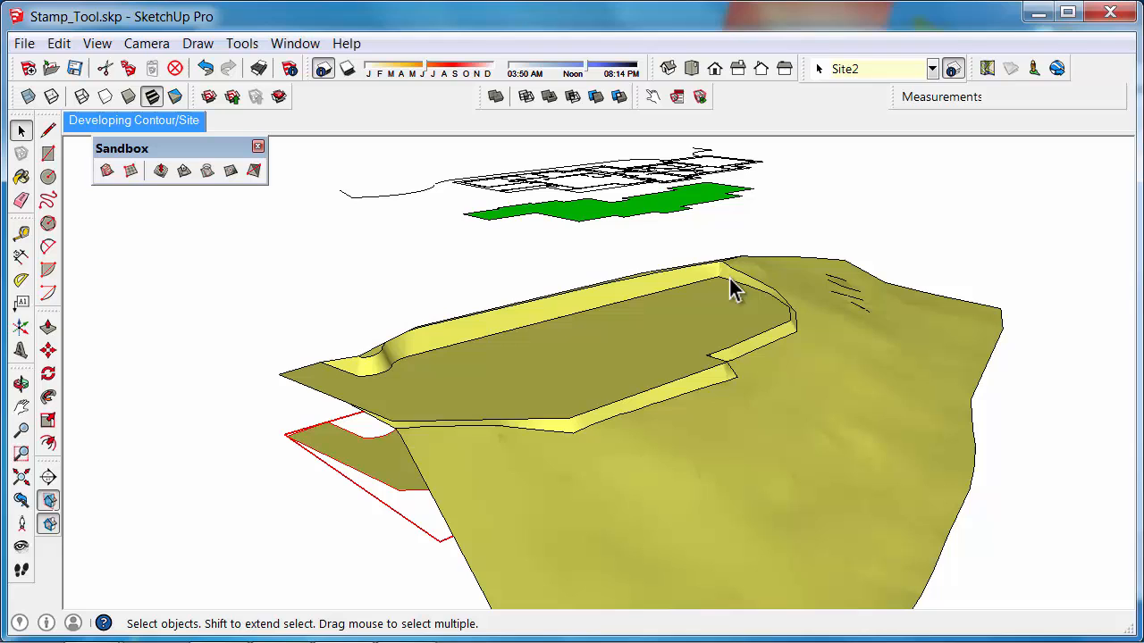
{"action": "mouse_move", "coordinate": [599, 390]}
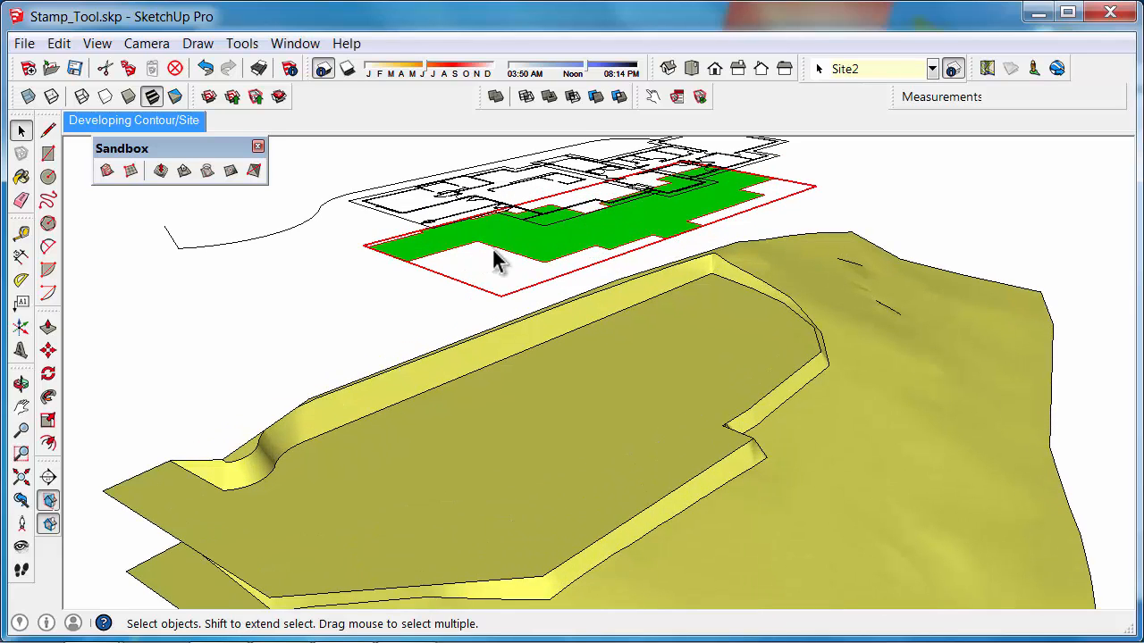
- Move the green floor plan component down onto the platform surface
{"action": "left_click", "coordinate": [48, 348]}
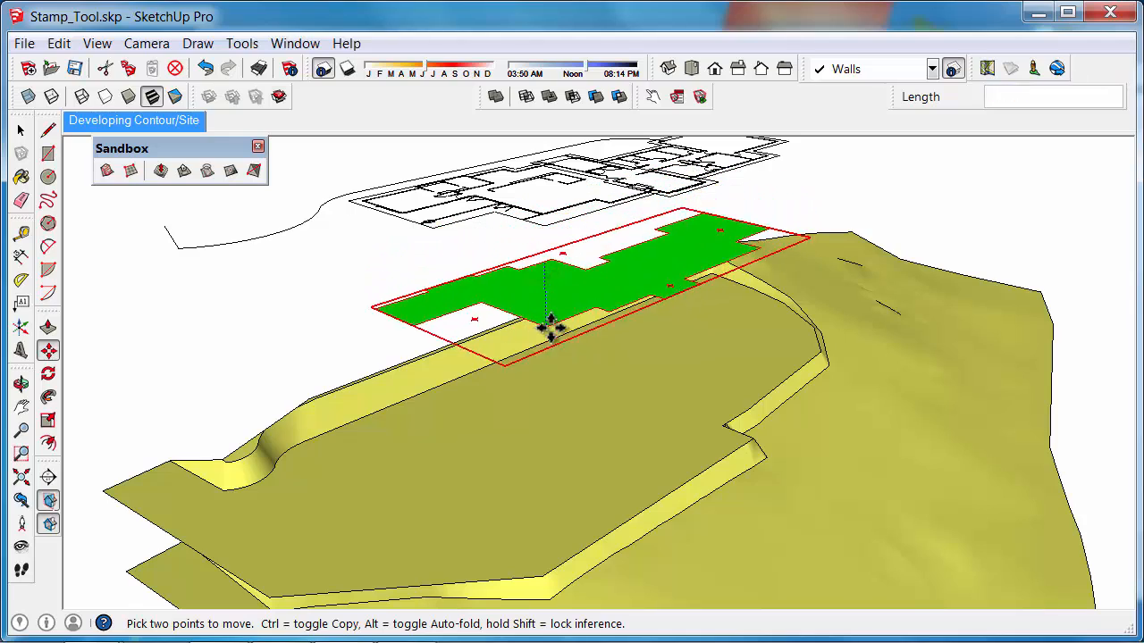
{"action": "left_click_drag", "start_coordinate": [550, 325], "coordinate": [550, 479]}
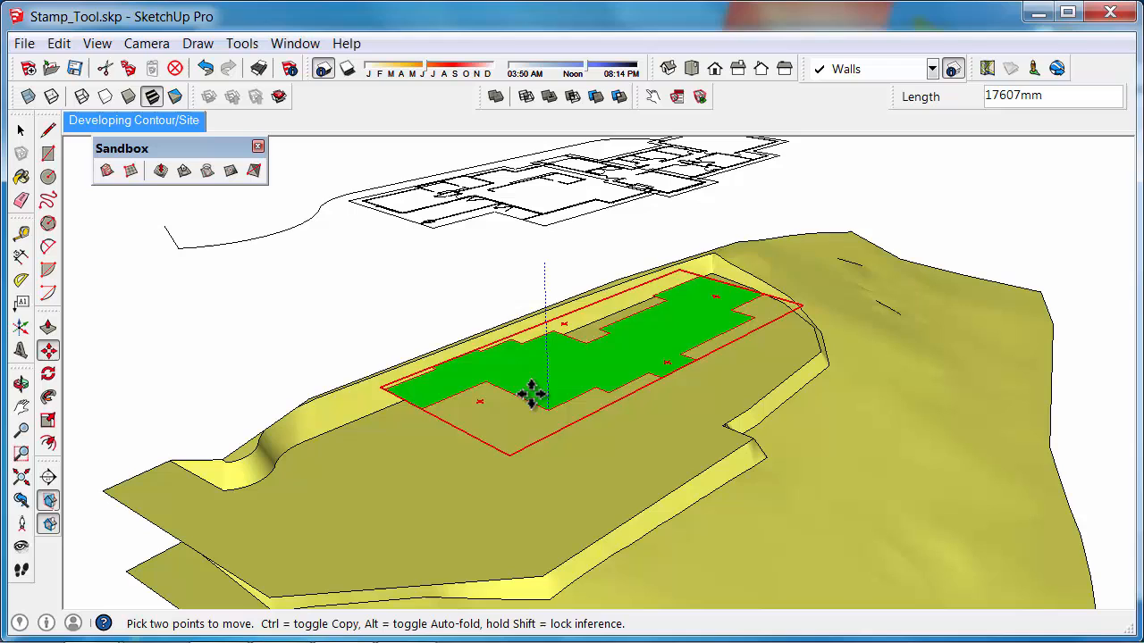
{"action": "left_click_drag", "start_coordinate": [533, 397], "coordinate": [547, 311]}
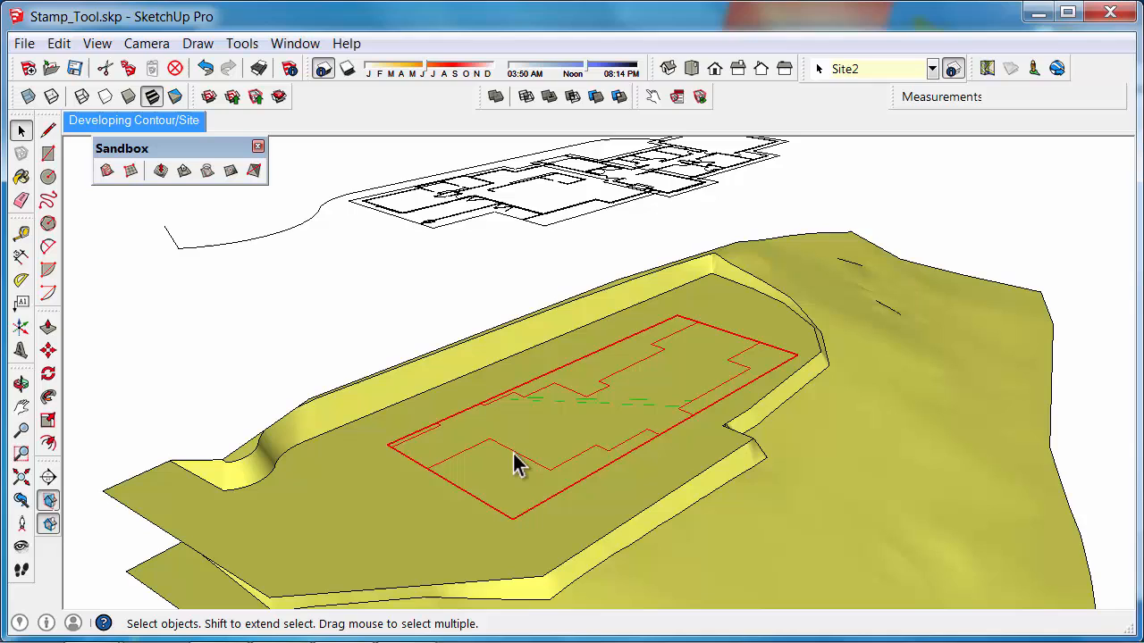
- Edit the floor plan component and Push/Pull its face up by 20 into a foundation slab
{"action": "right_click", "coordinate": [522, 463]}
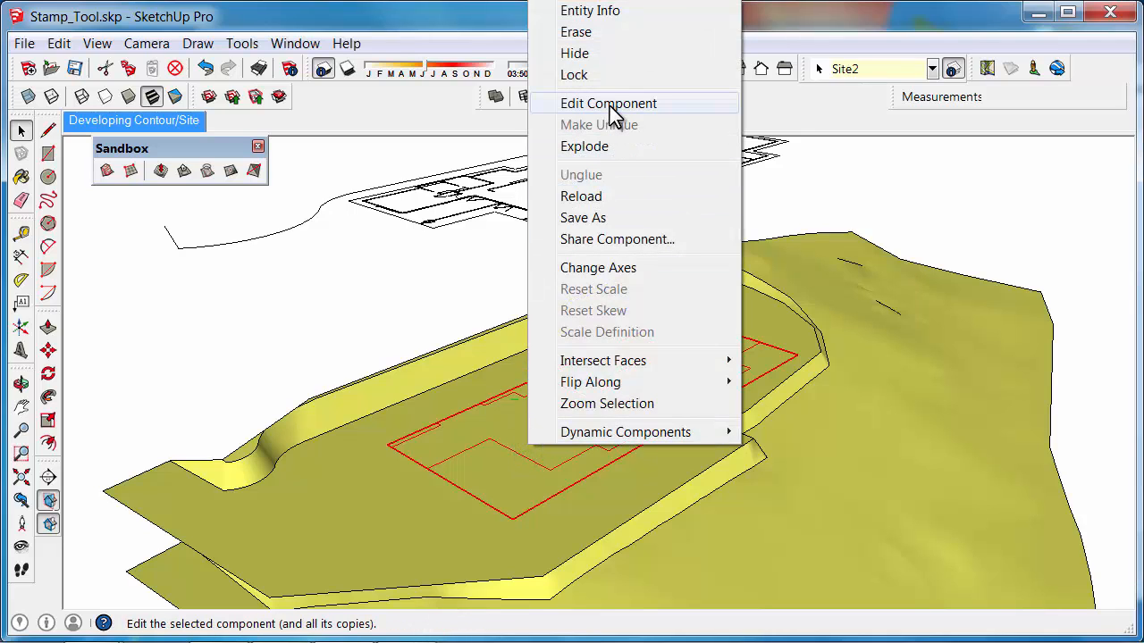
{"action": "left_click", "coordinate": [607, 102]}
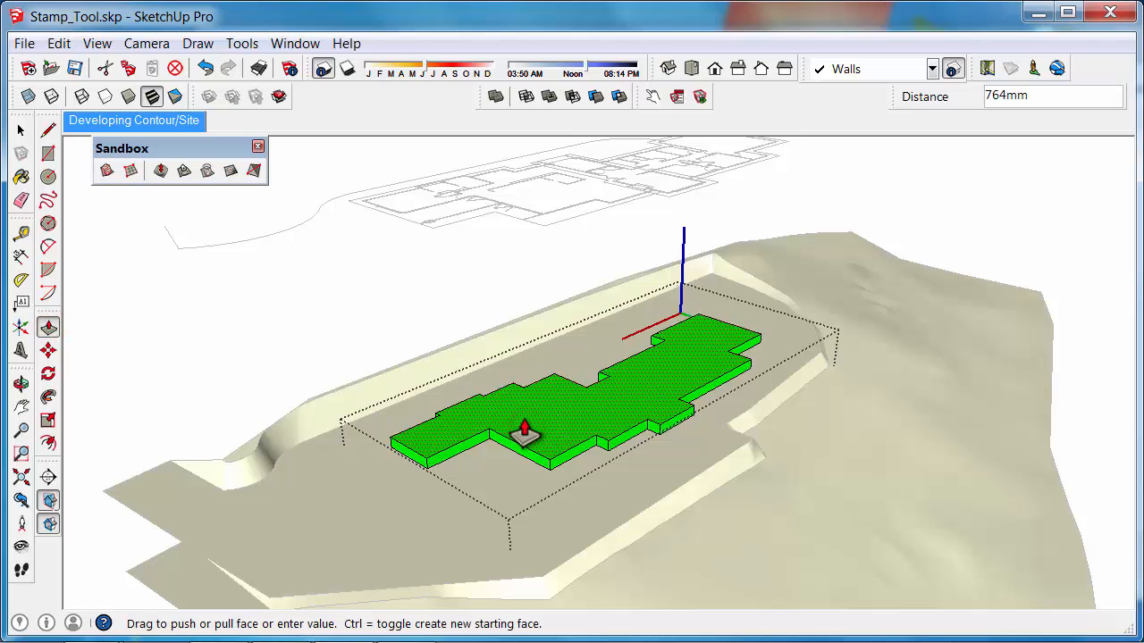
{"action": "type", "text": "20"}
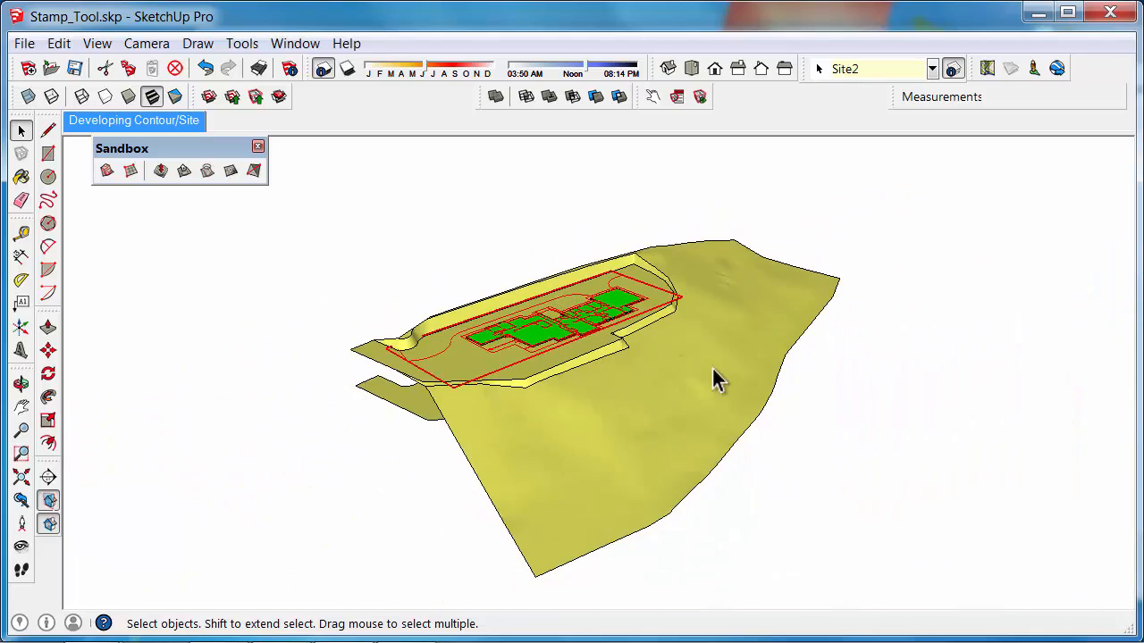
{"action": "left_click_drag", "start_coordinate": [719, 379], "coordinate": [581, 402]}
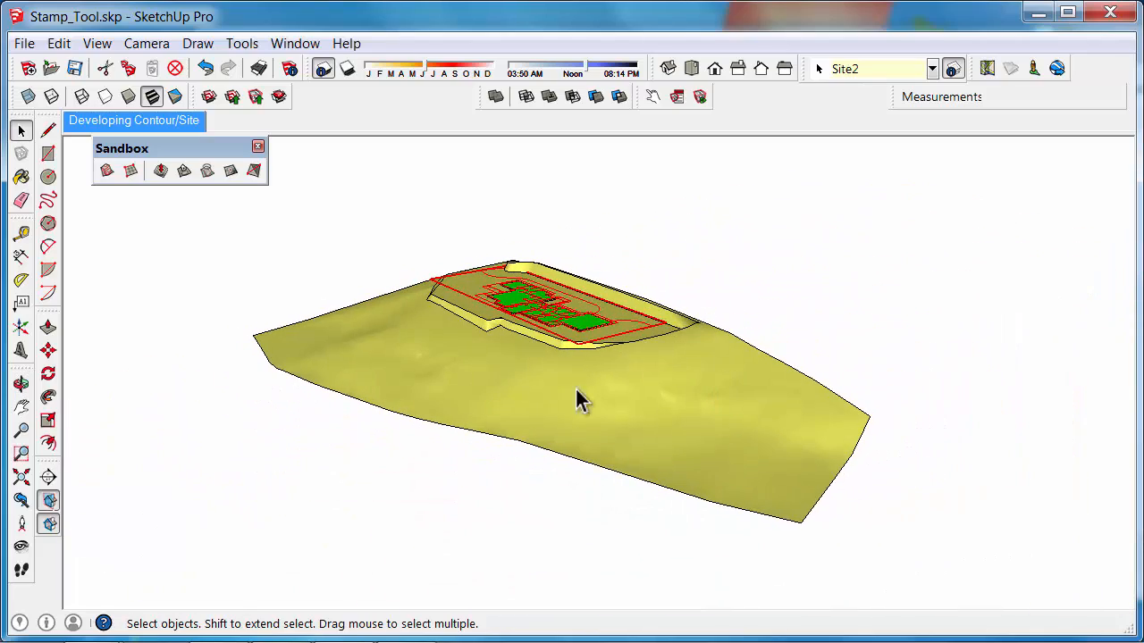
{"action": "left_click_drag", "start_coordinate": [581, 402], "coordinate": [522, 277]}
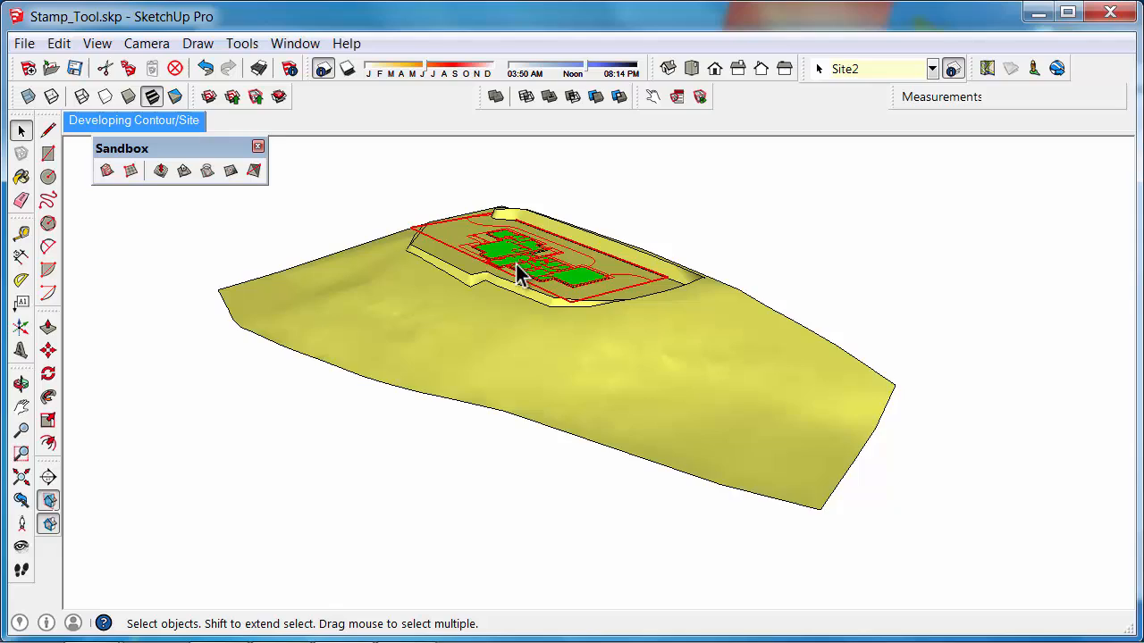